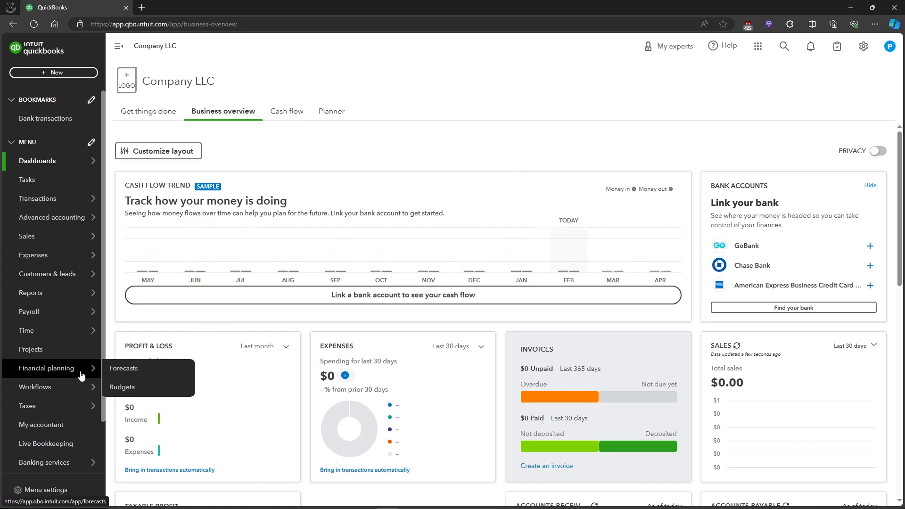
{"action": "mouse_move", "coordinate": [90, 374]}
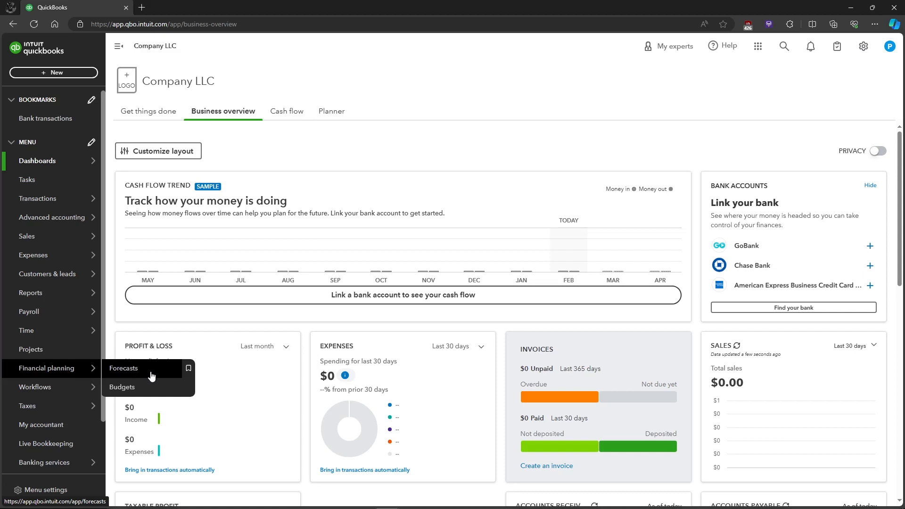
Step: Go to the Forecasts page under Financial planning
{"action": "left_click", "coordinate": [123, 367]}
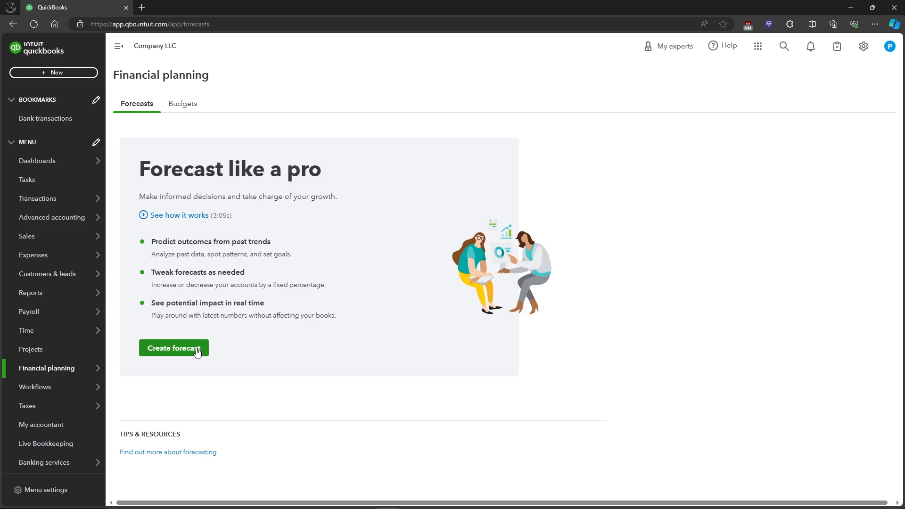
Step: Create a forecast for up to 2 years (Feb 2024 – Dec 2025) using Actuals from last FY (Jan–Dec 2023)
{"action": "left_click", "coordinate": [174, 348]}
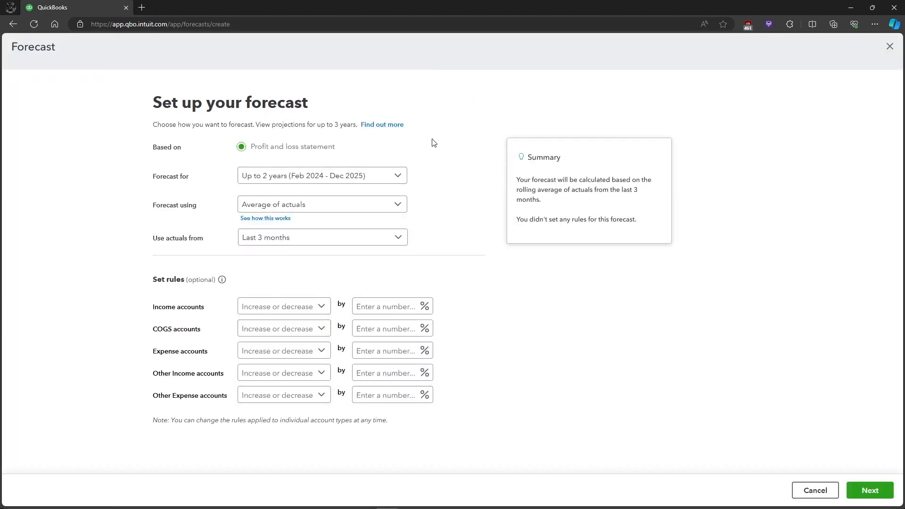
{"action": "mouse_move", "coordinate": [202, 157]}
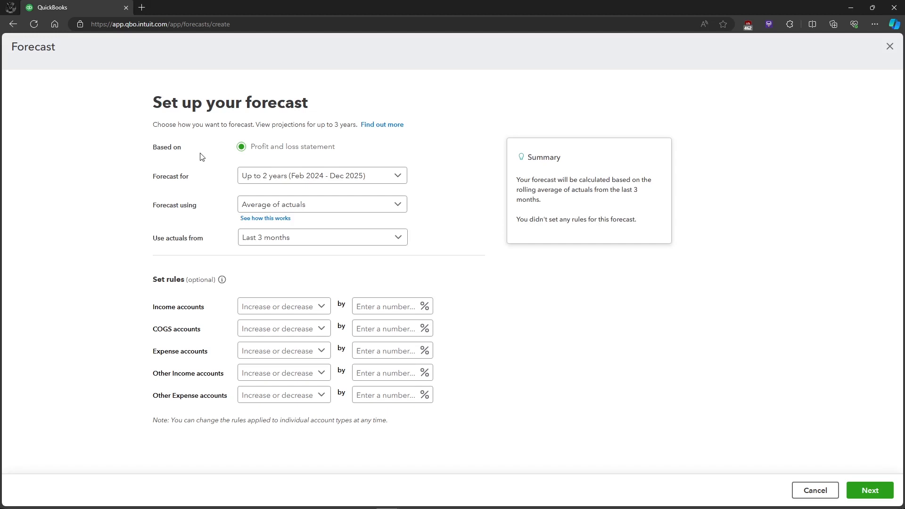
{"action": "mouse_move", "coordinate": [258, 161]}
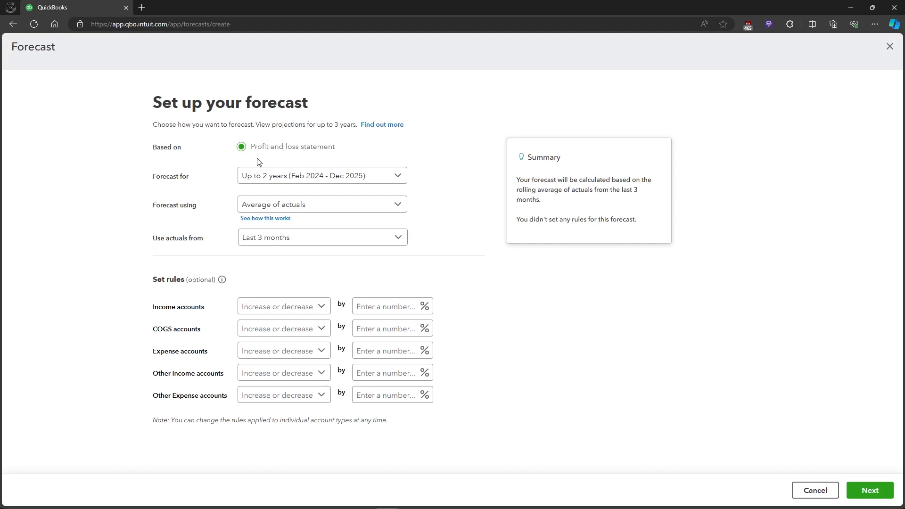
{"action": "mouse_move", "coordinate": [256, 179]}
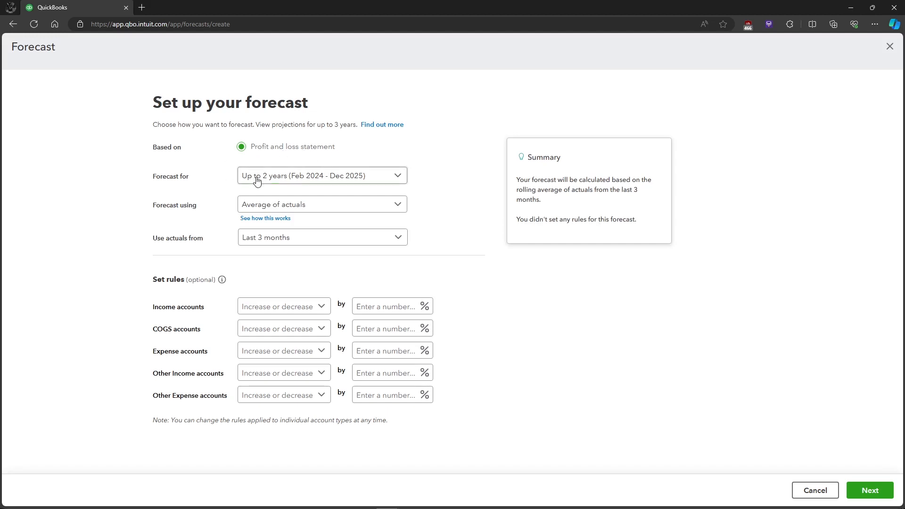
{"action": "left_click", "coordinate": [322, 175]}
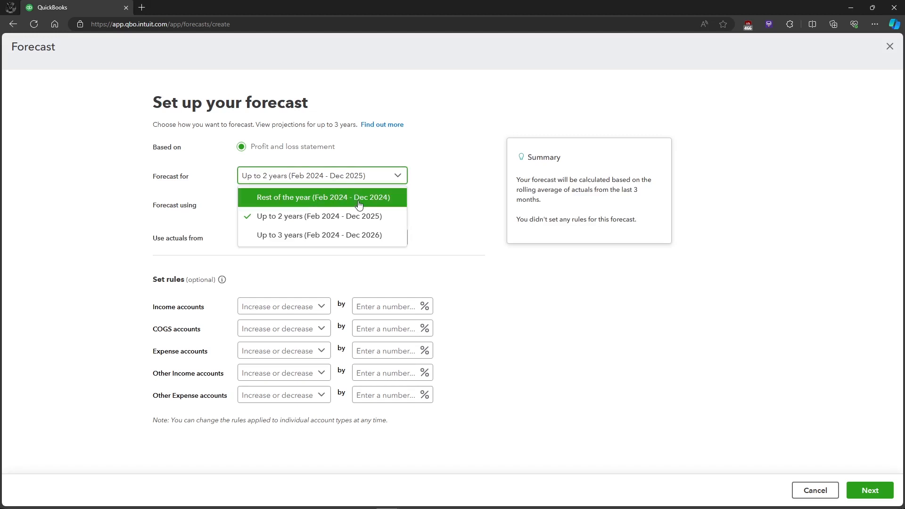
{"action": "mouse_move", "coordinate": [353, 235]}
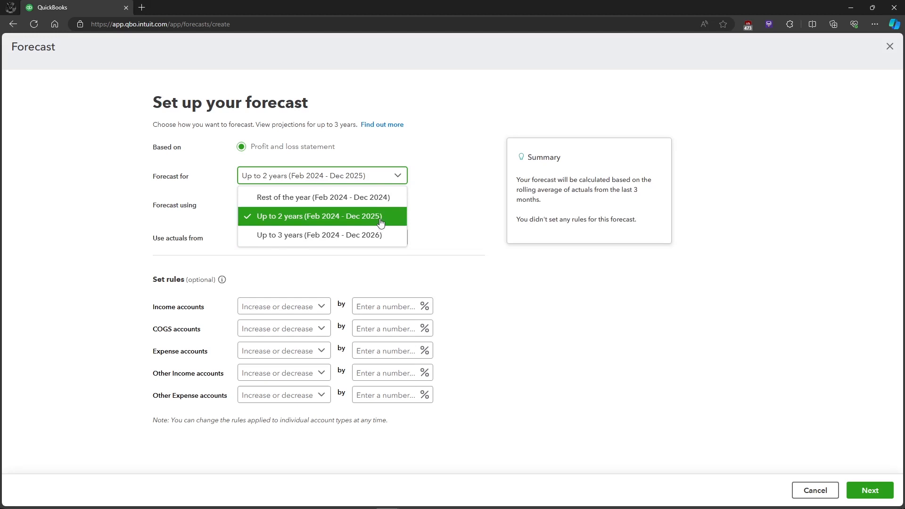
{"action": "left_click", "coordinate": [321, 217]}
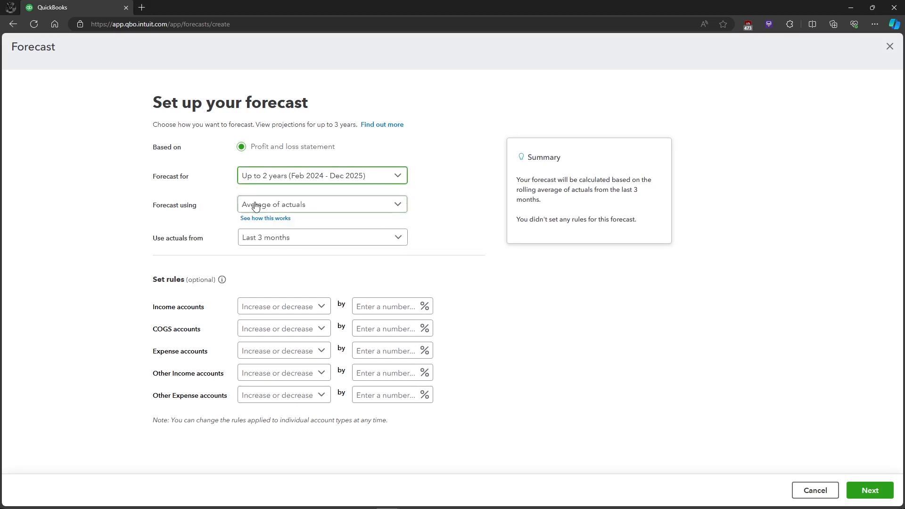
{"action": "left_click", "coordinate": [322, 204]}
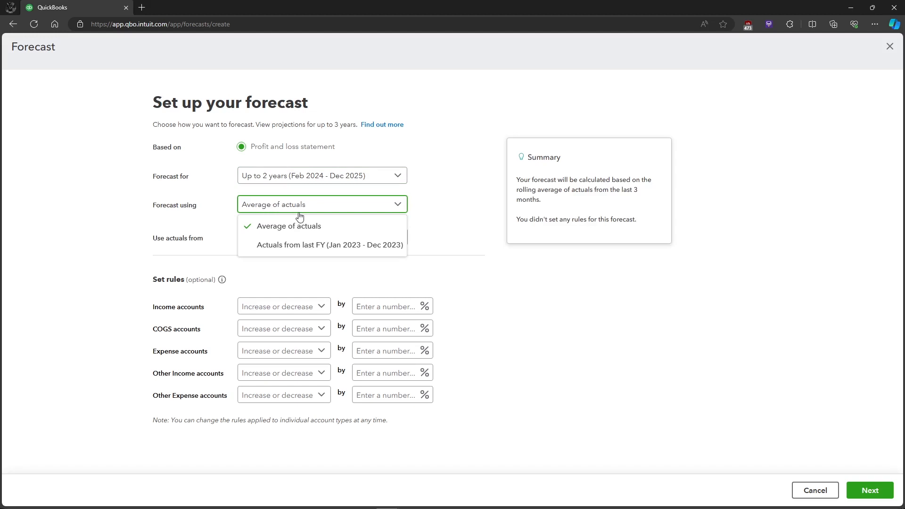
{"action": "mouse_move", "coordinate": [323, 245]}
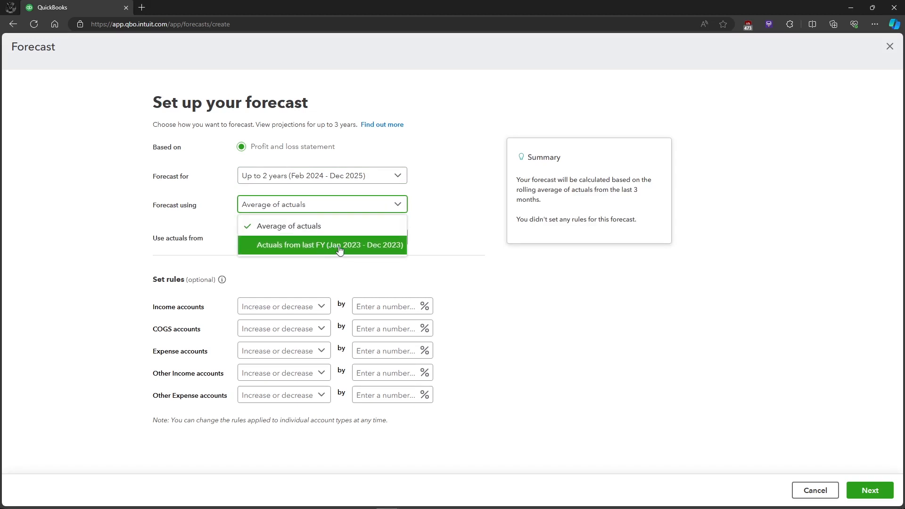
{"action": "left_click", "coordinate": [329, 245]}
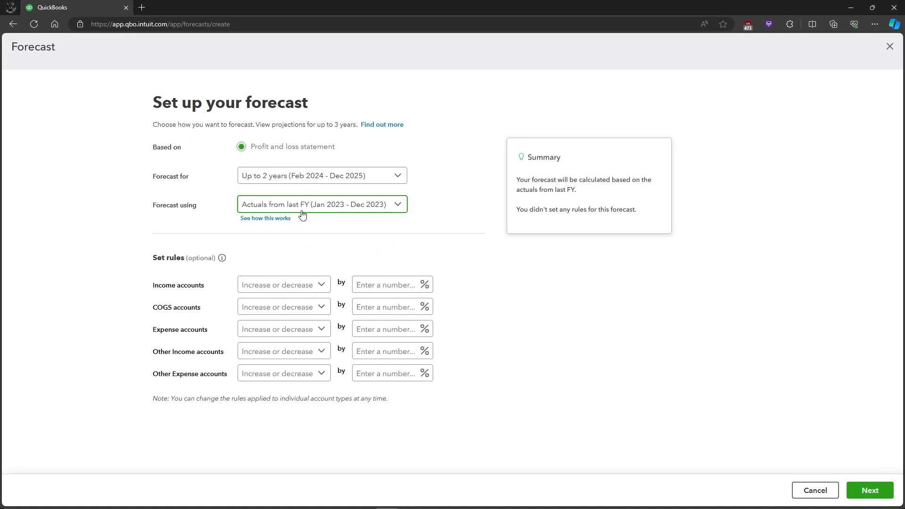
Step: Switch Forecast using to Average of actuals from the Last 12 months
{"action": "left_click", "coordinate": [321, 204]}
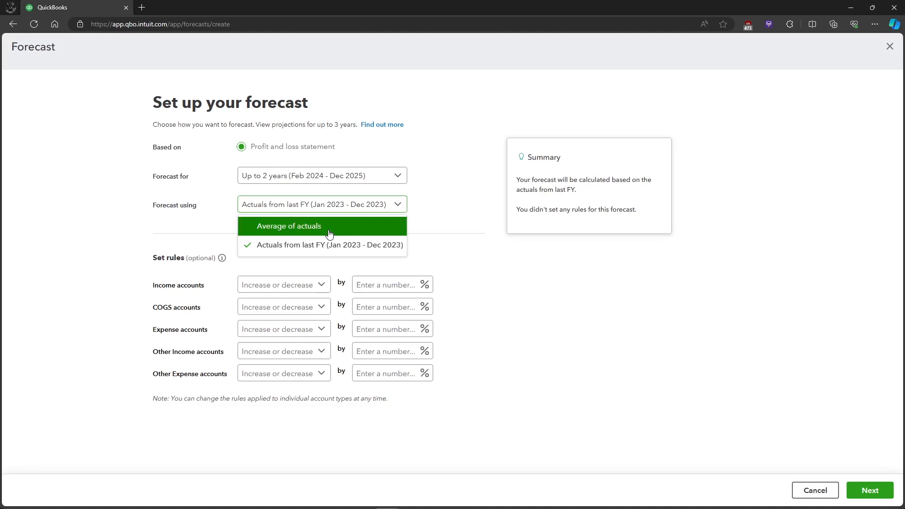
{"action": "left_click", "coordinate": [289, 227]}
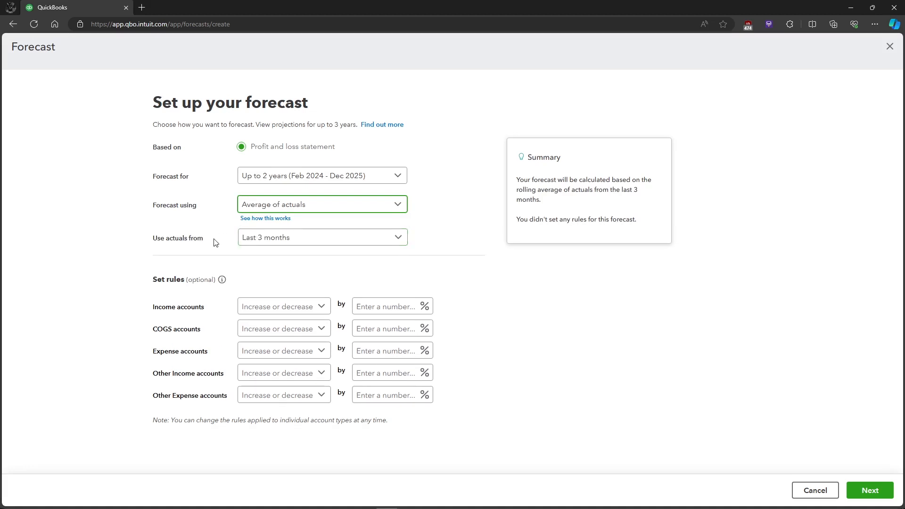
{"action": "left_click", "coordinate": [323, 238]}
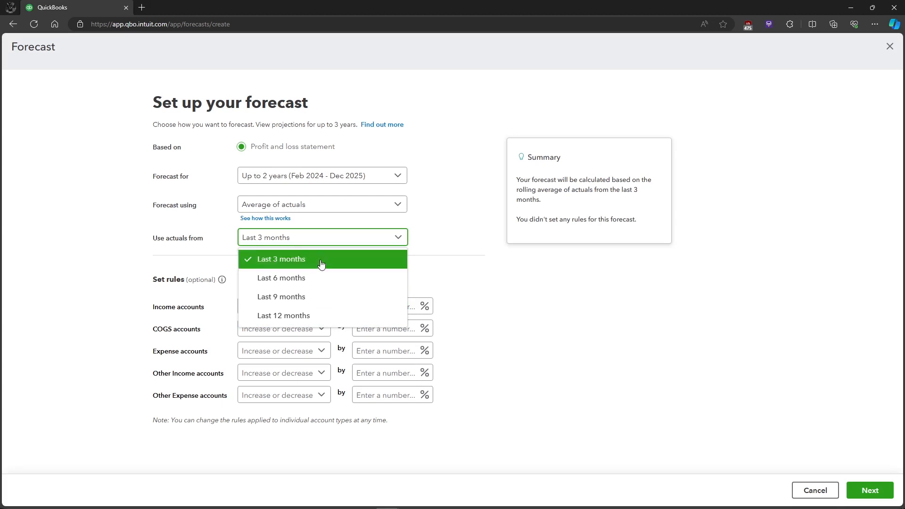
{"action": "left_click", "coordinate": [283, 315]}
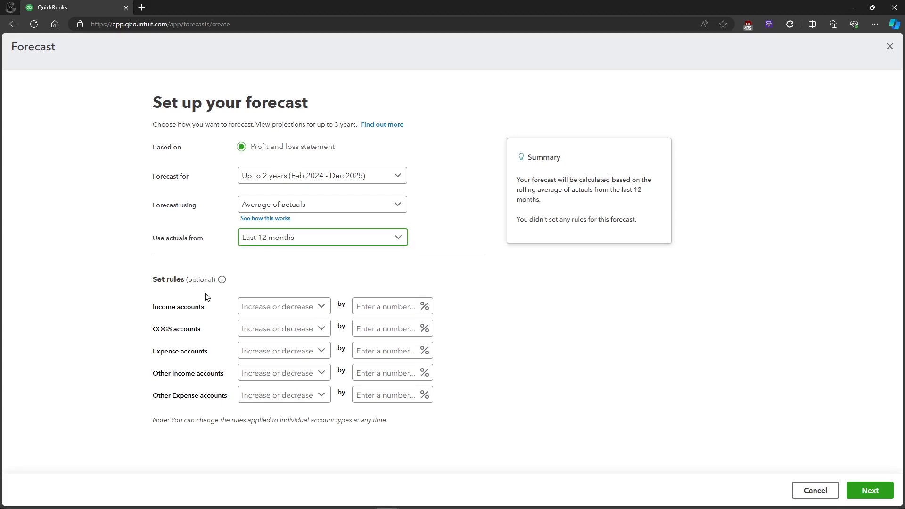
{"action": "left_click", "coordinate": [282, 307]}
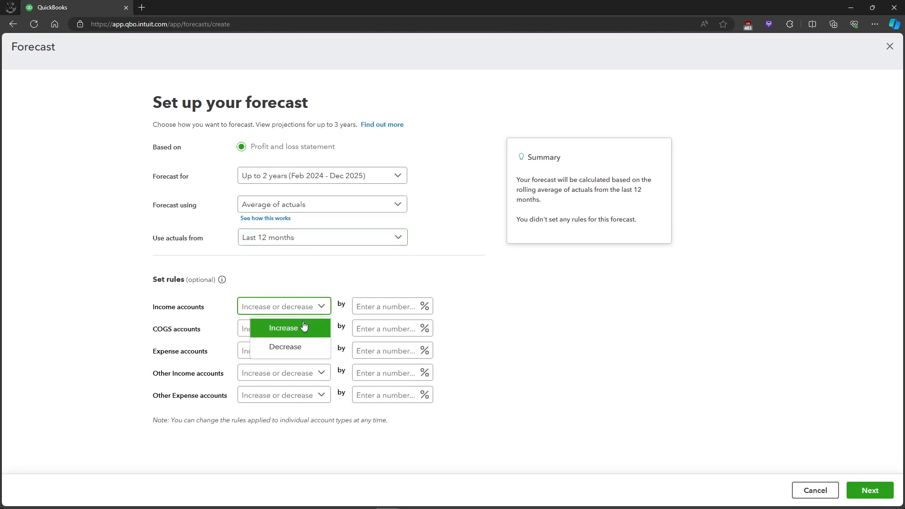
Step: Set the account types to Increase by 10% and generate the forecast with Next
{"action": "left_click", "coordinate": [283, 328]}
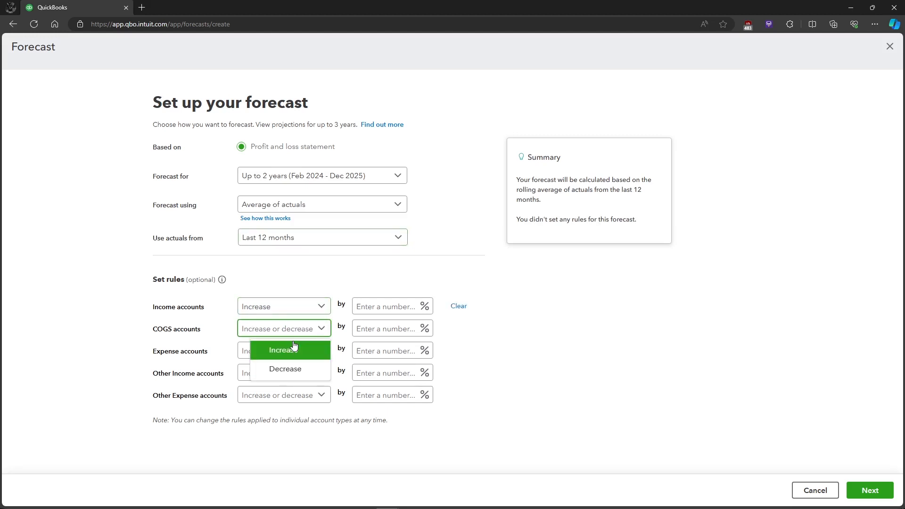
{"action": "left_click", "coordinate": [290, 350]}
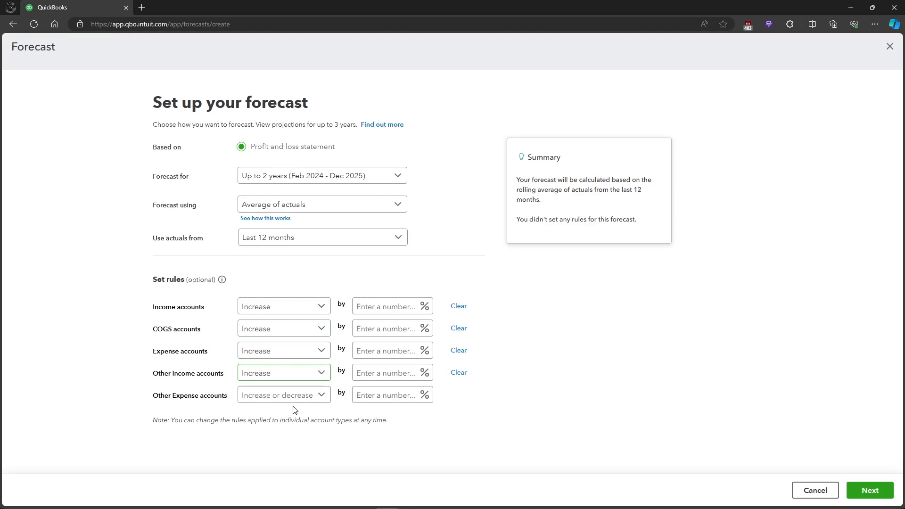
{"action": "type", "text": "10"}
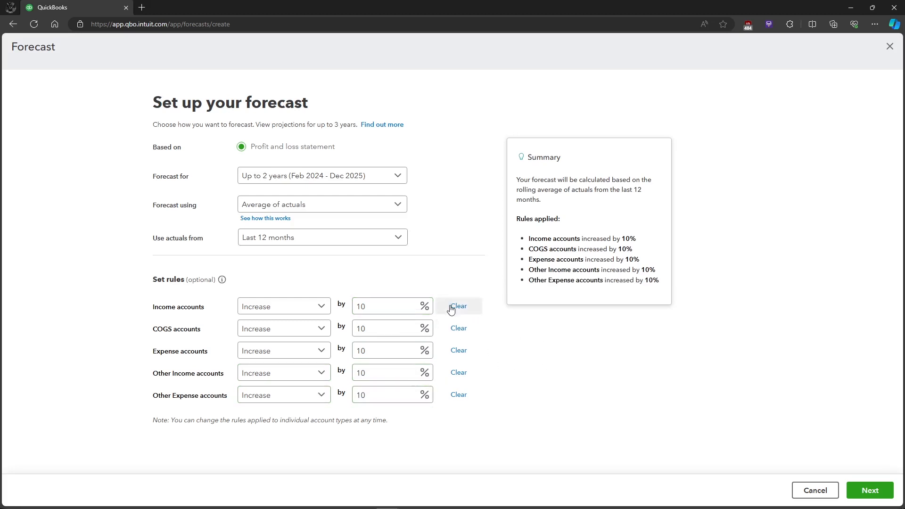
{"action": "left_click", "coordinate": [869, 490]}
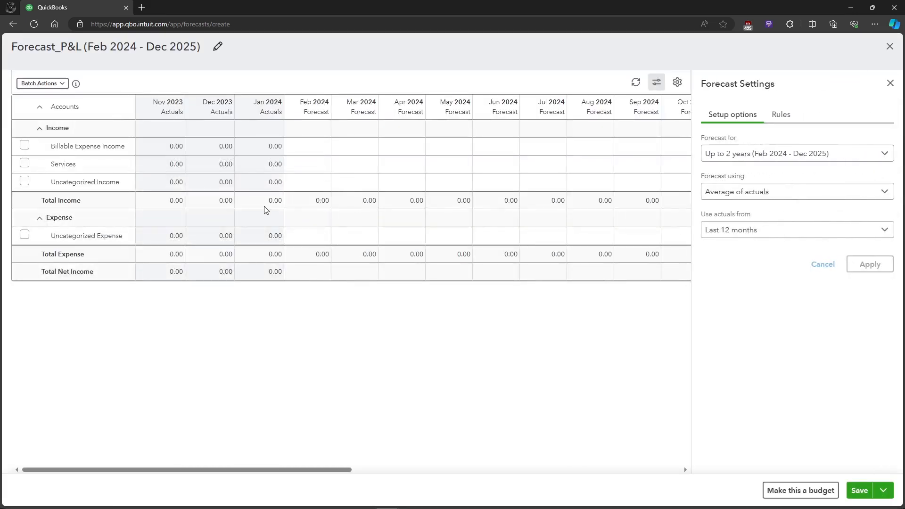
{"action": "mouse_move", "coordinate": [681, 124]}
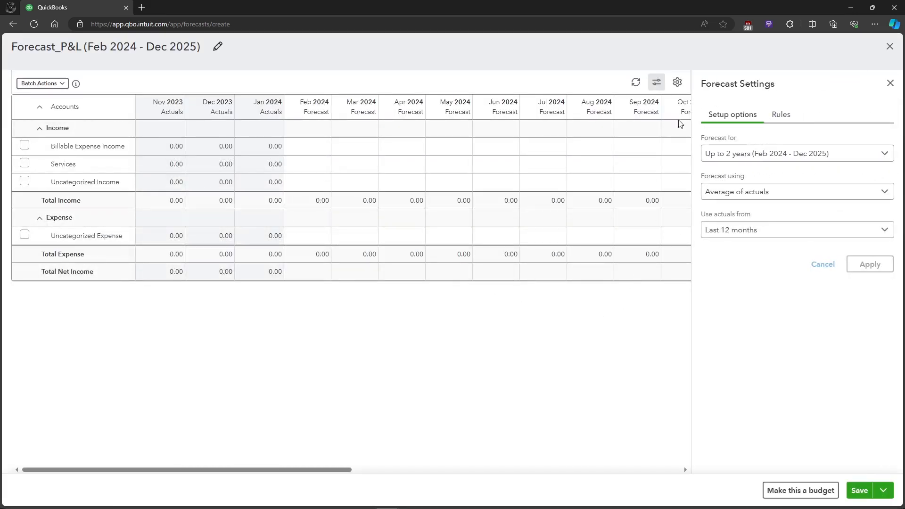
{"action": "mouse_move", "coordinate": [387, 209]}
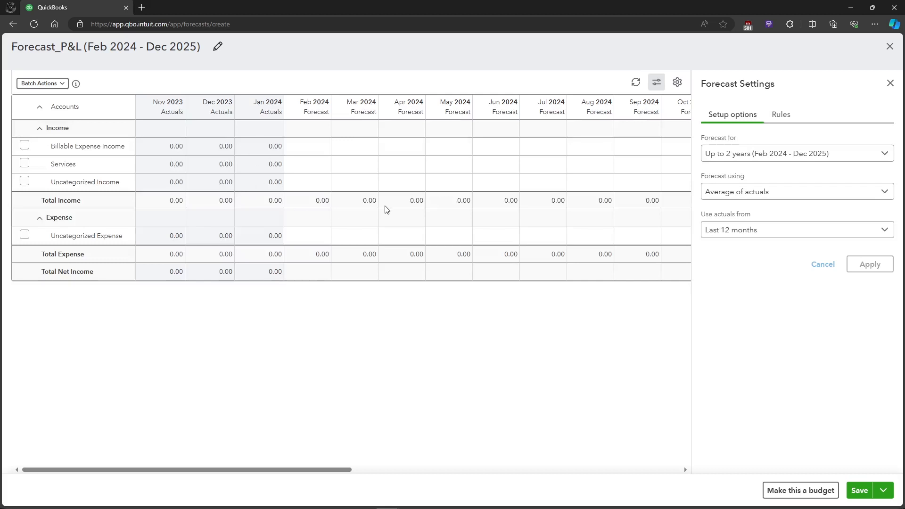
{"action": "mouse_move", "coordinate": [177, 157]}
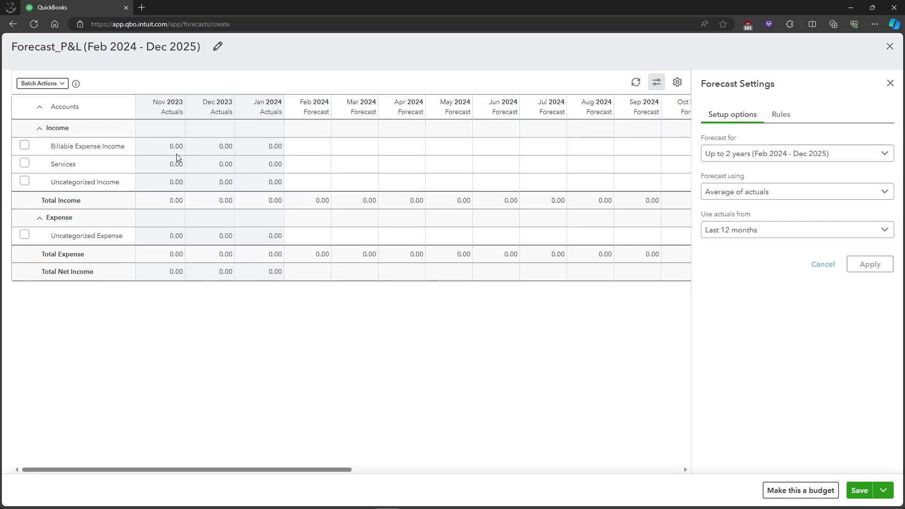
Step: Close the Forecast Settings side panel so the Forecast_P&L grid fills the width
{"action": "double_click", "coordinate": [176, 164]}
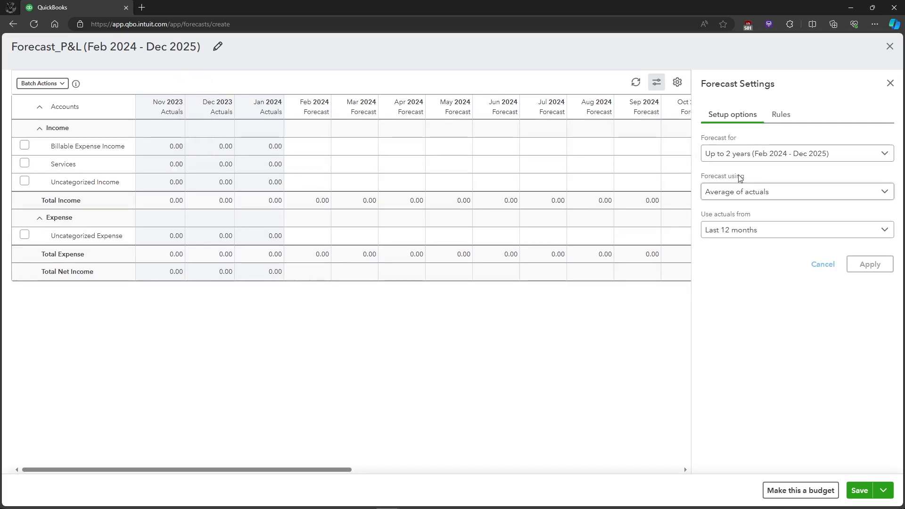
{"action": "mouse_move", "coordinate": [750, 114]}
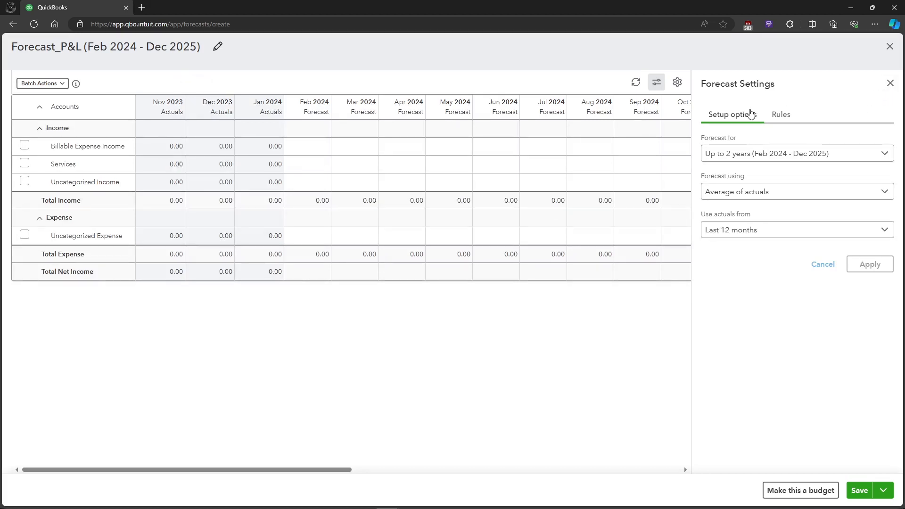
{"action": "mouse_move", "coordinate": [778, 127]}
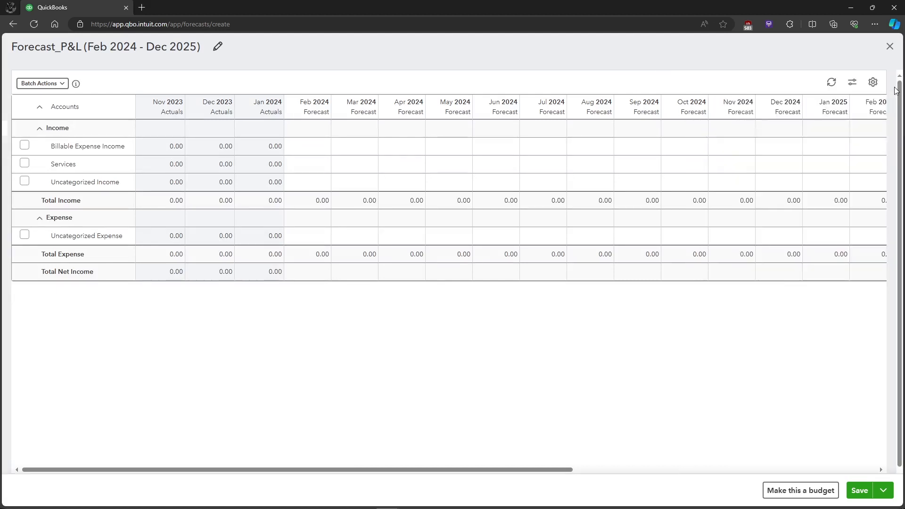
{"action": "mouse_move", "coordinate": [202, 170]}
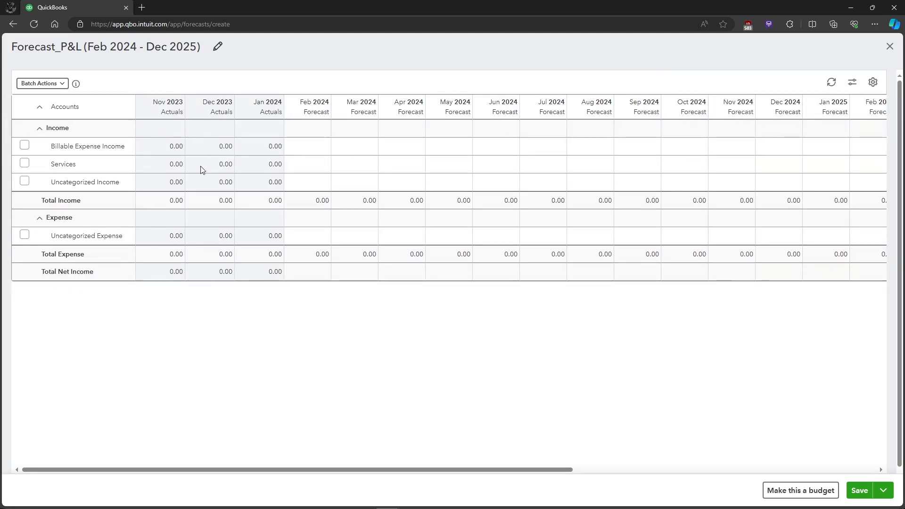
{"action": "mouse_move", "coordinate": [181, 89]}
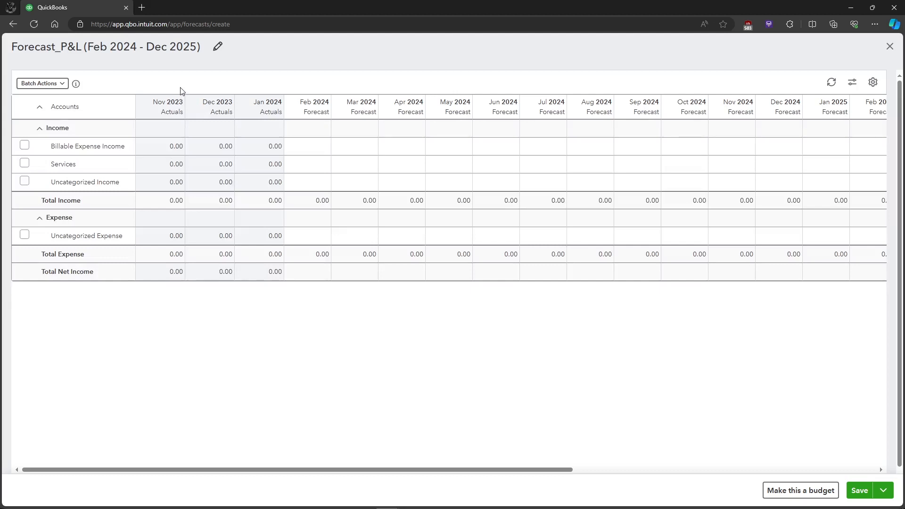
{"action": "mouse_move", "coordinate": [402, 225]}
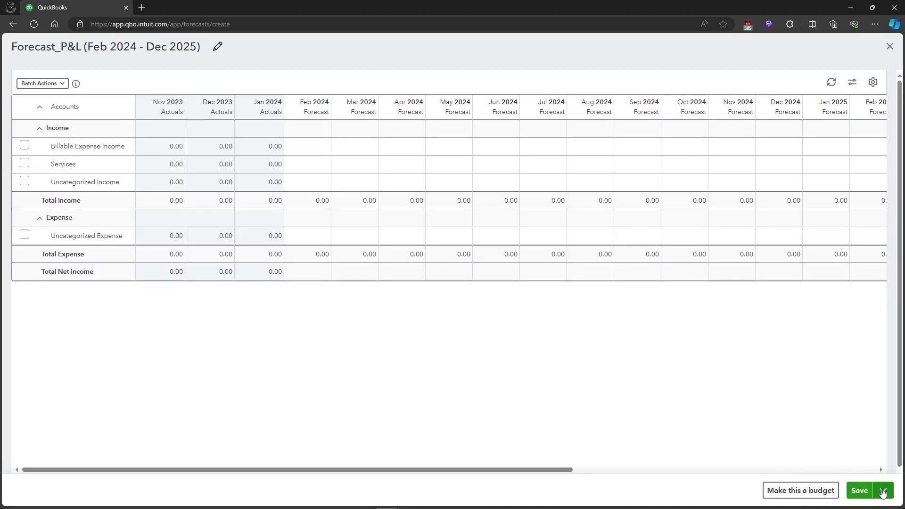
Step: Save the Forecast_P&L forecast
{"action": "left_click", "coordinate": [859, 490]}
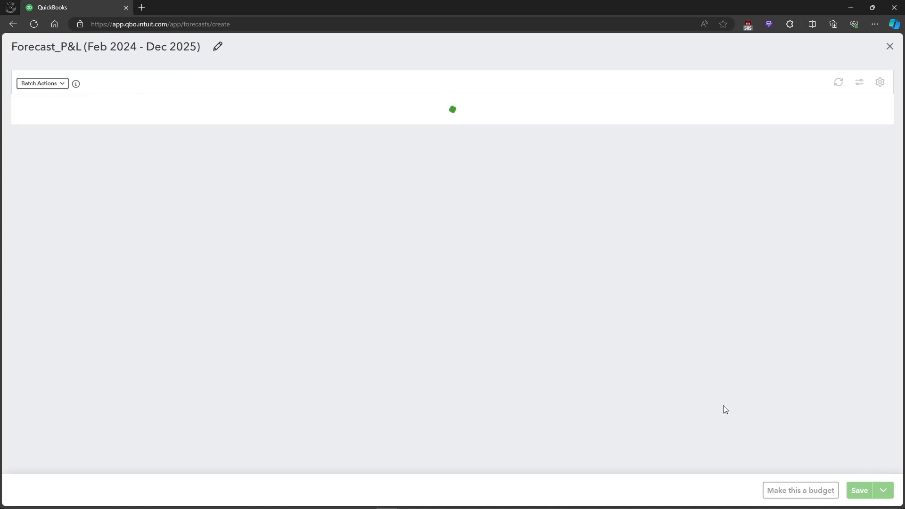
Step: Dismiss the feedback survey so Forecast_P&L shows in the Forecasts list
{"action": "left_click", "coordinate": [889, 45]}
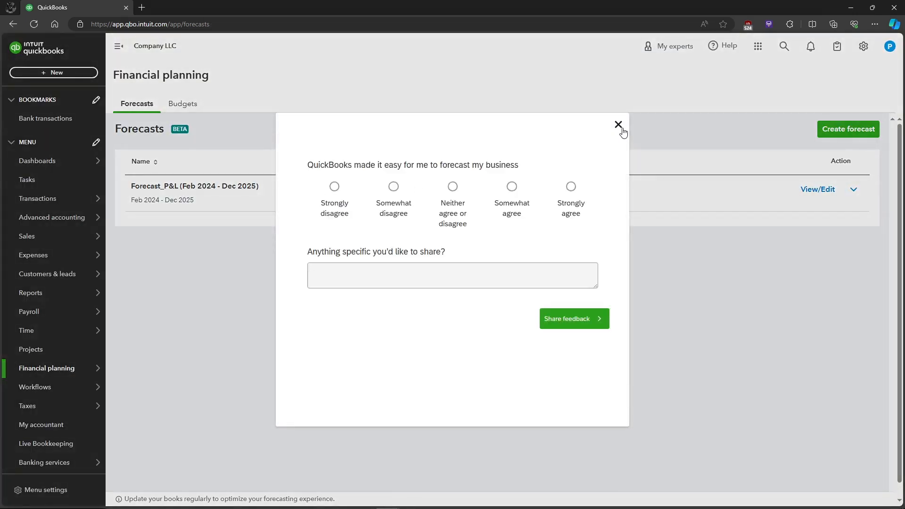
{"action": "left_click", "coordinate": [617, 124]}
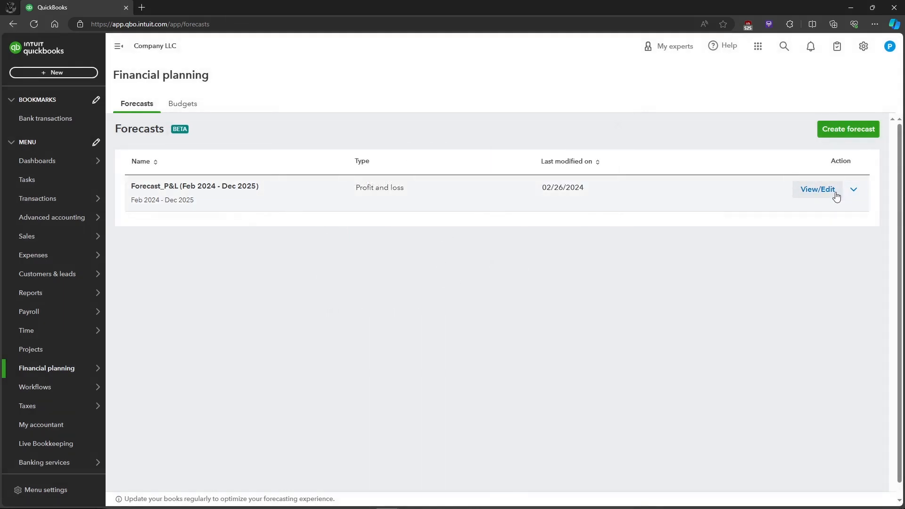
{"action": "left_click", "coordinate": [852, 188]}
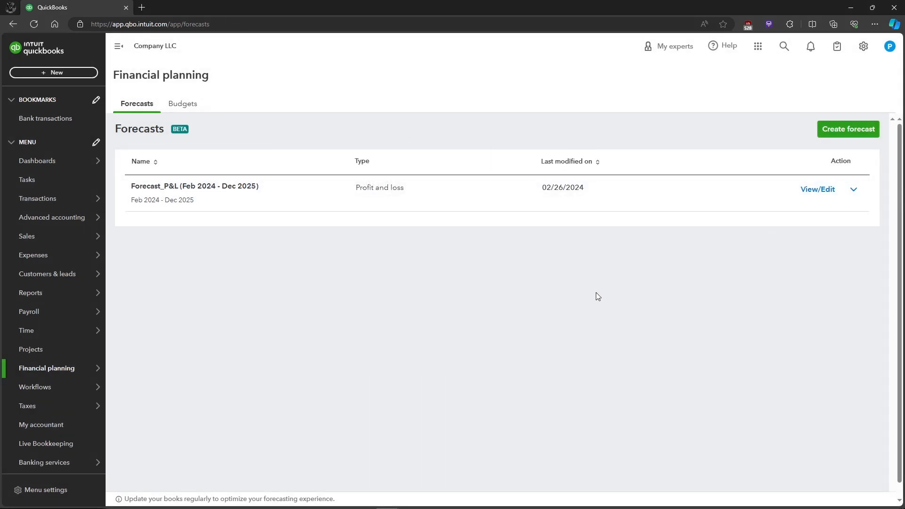
{"action": "mouse_move", "coordinate": [588, 298]}
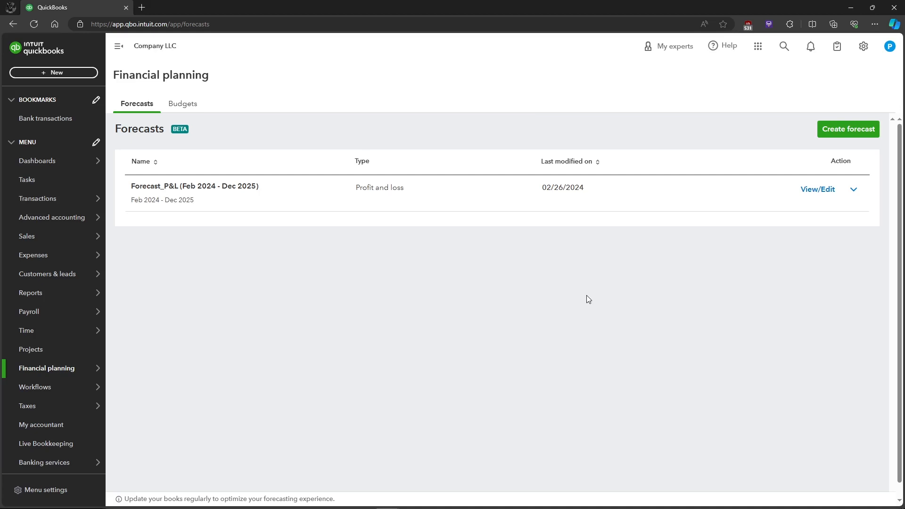